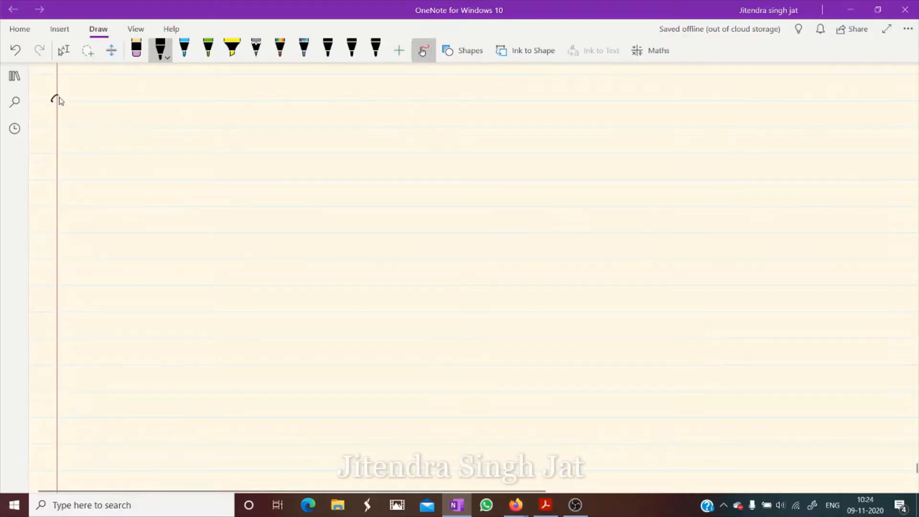
Write and circle the question number 33 at the top-left of the notes page
left_click_drag(52, 99, 88, 123)
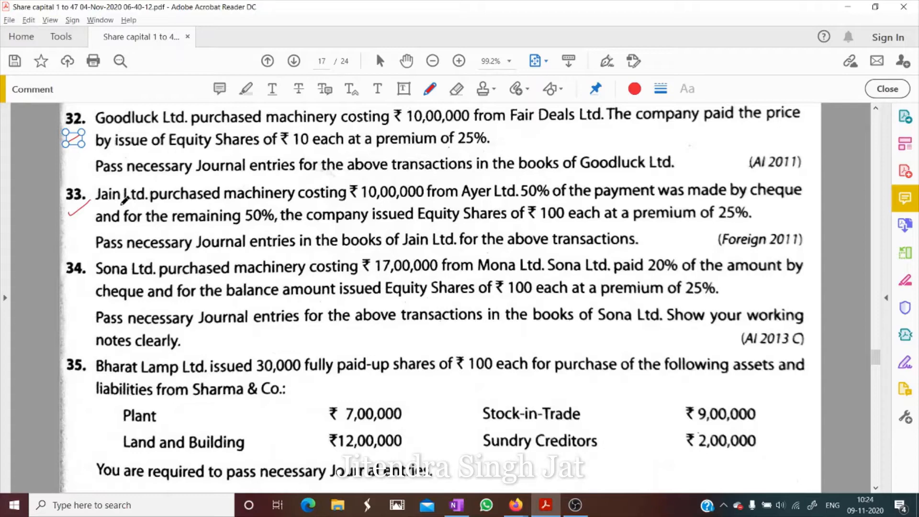
Underline 'Jain Ltd. purchased machinery costing ₹10,00,000 from Ayer Ltd.' in question 33
left_click_drag(97, 207, 194, 206)
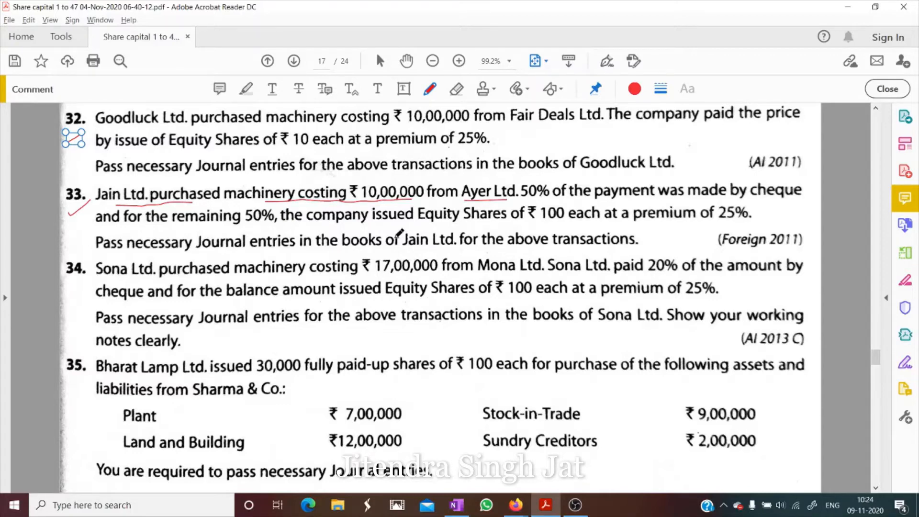
mouse_move(405, 225)
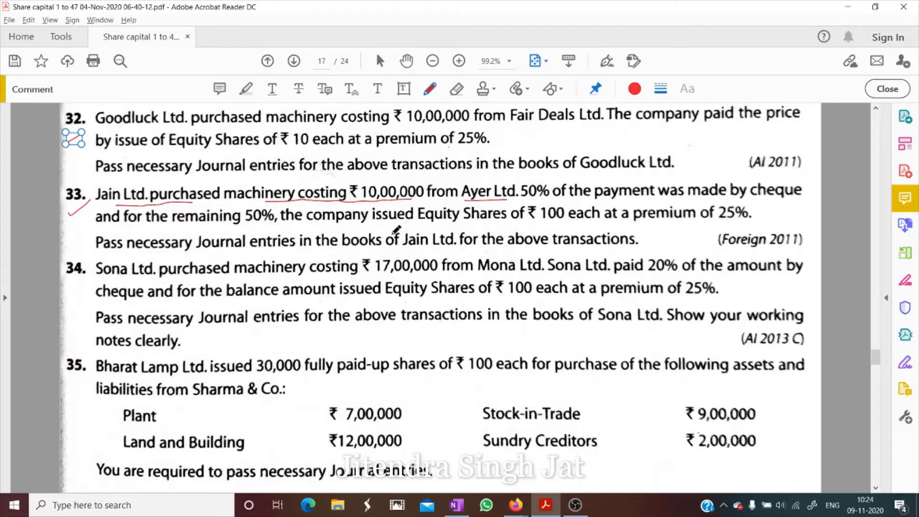
left_click(455, 505)
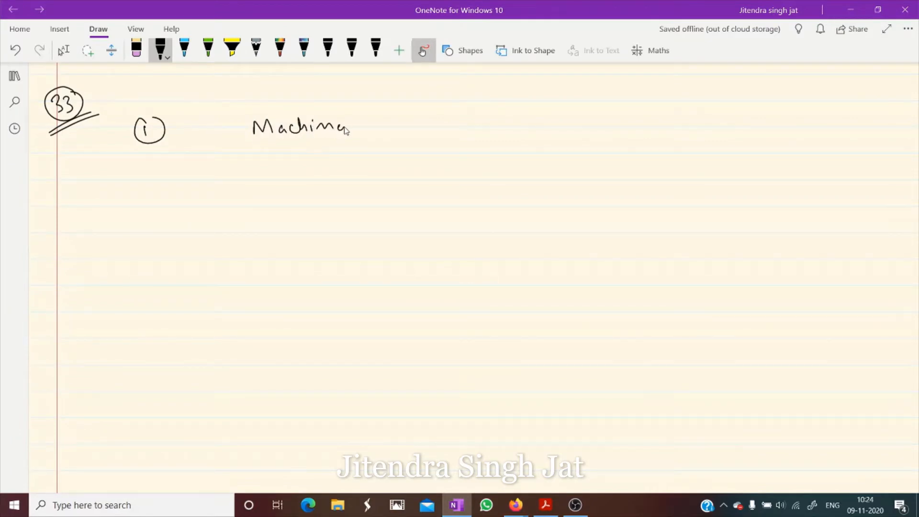
Ink entry 1 as 'Machinery A/c Dr / To Ayer Ltd.' after checking the purchase amount
left_click_drag(351, 126, 410, 126)
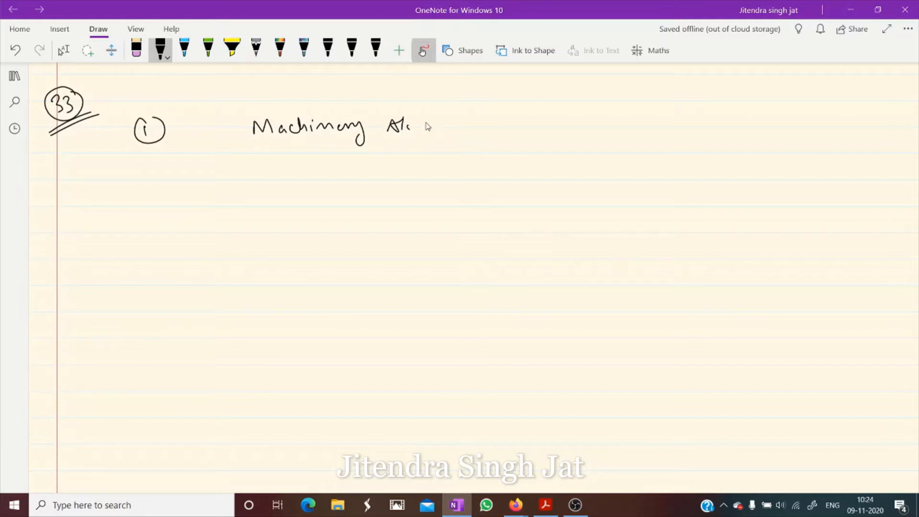
left_click_drag(316, 159, 366, 159)
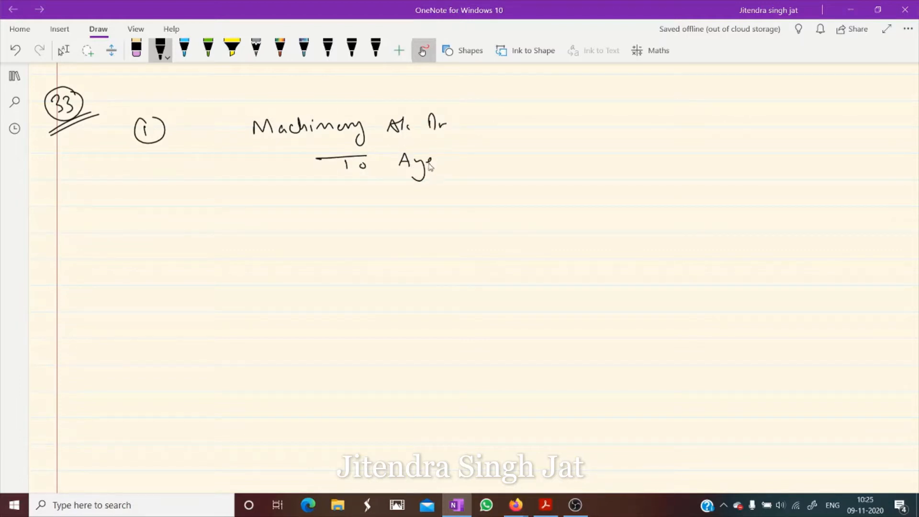
left_click_drag(462, 164, 498, 159)
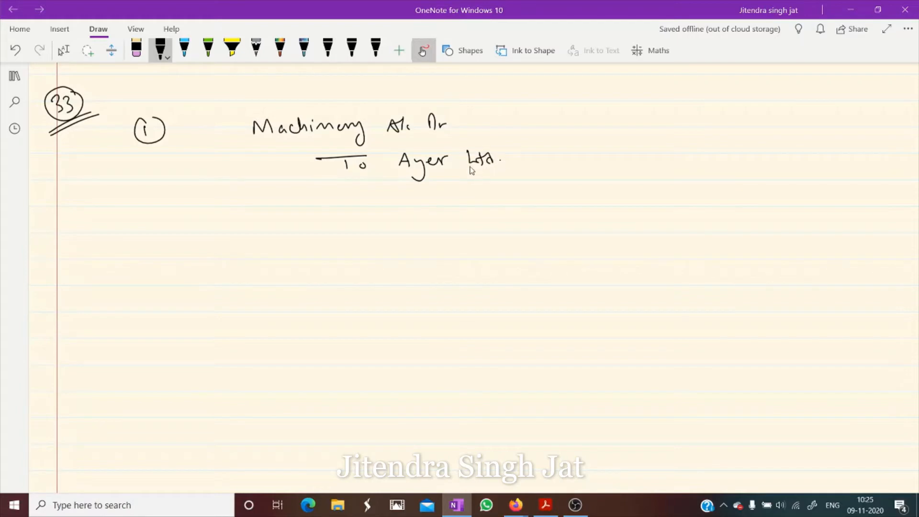
left_click(545, 505)
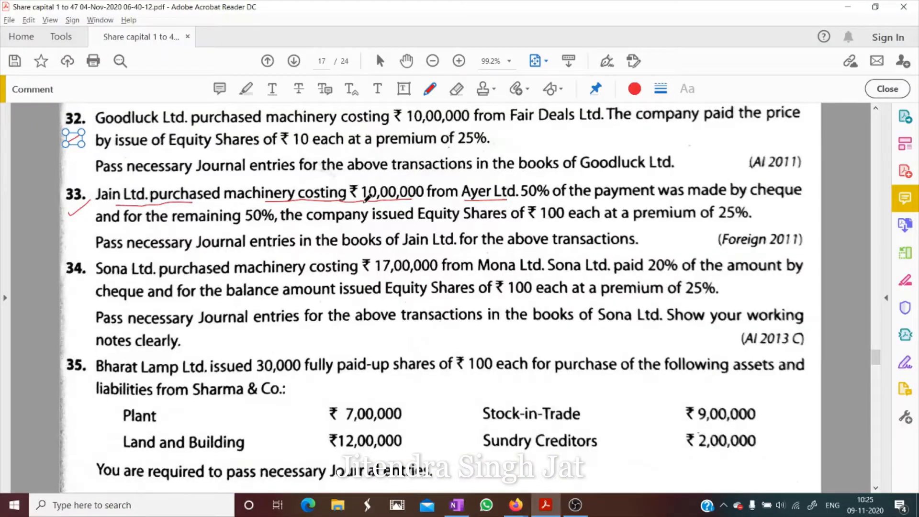
left_click(456, 504)
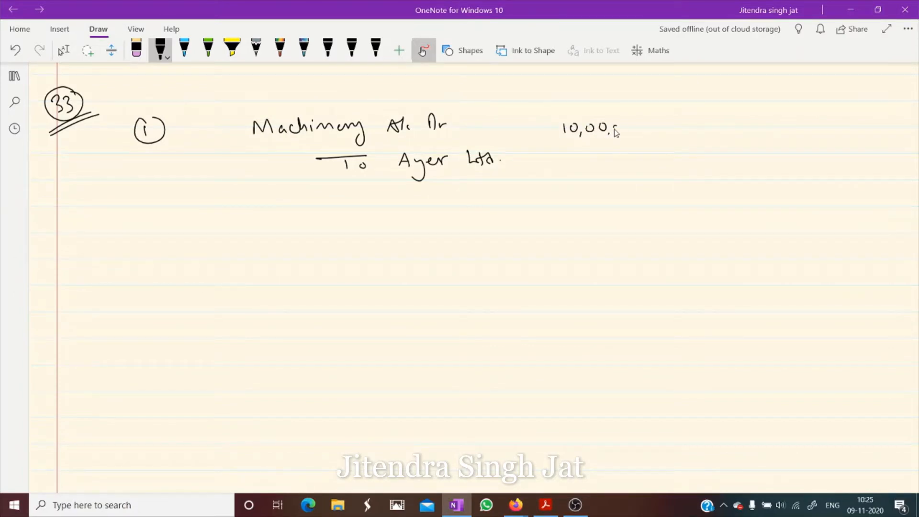
Write 10,00,000 in both the debit and credit columns of entry 1
left_click_drag(616, 128, 698, 162)
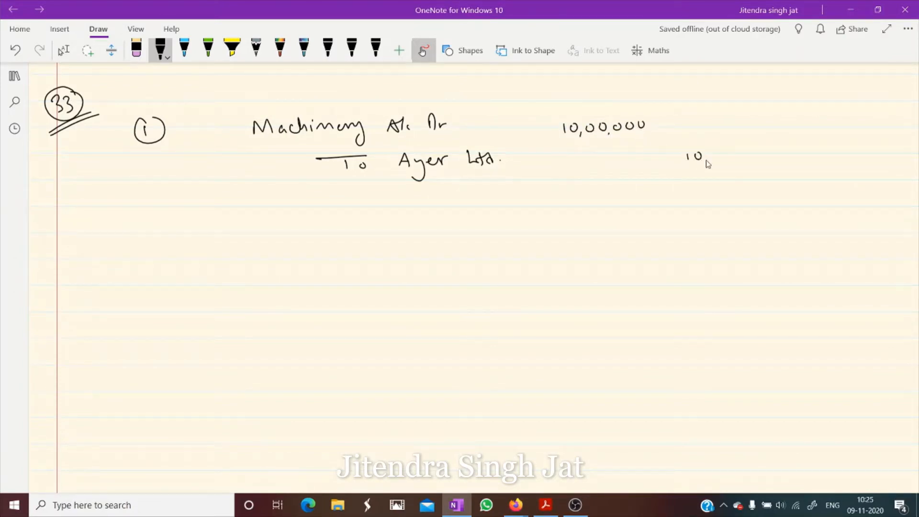
left_click_drag(686, 158, 774, 158)
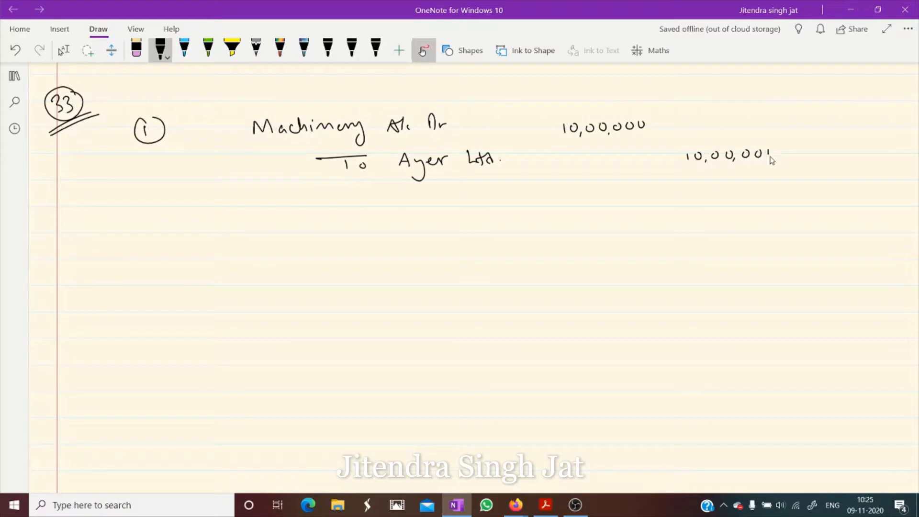
left_click_drag(202, 185, 206, 211)
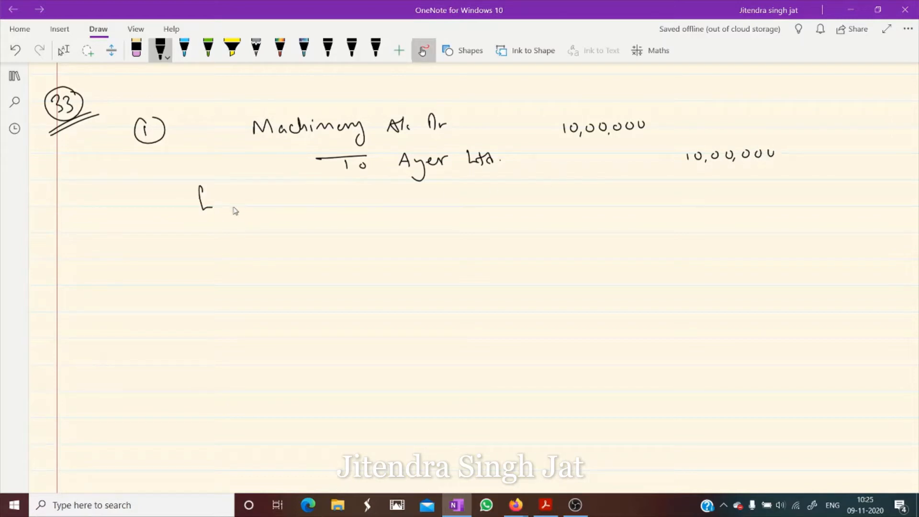
Add the narration '[Being machinery purchased]' and write a circled 2 for the next entry
left_click_drag(229, 205, 281, 202)
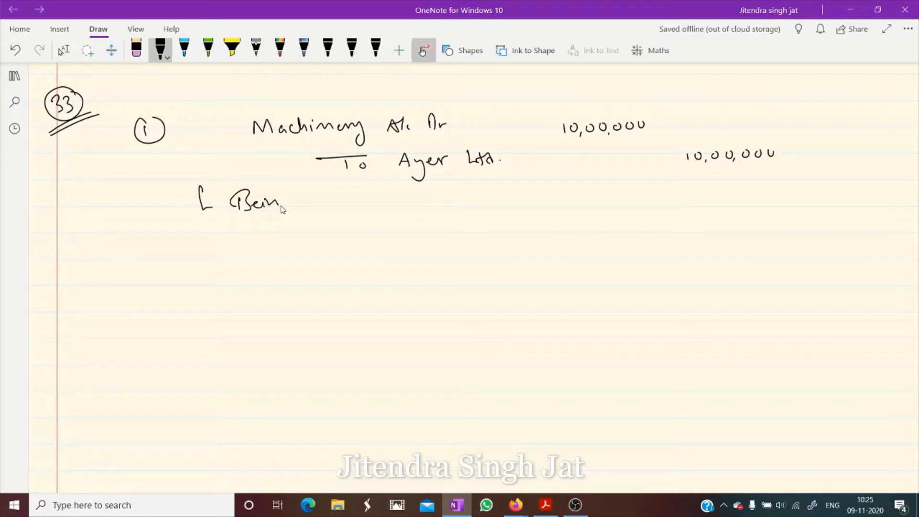
left_click_drag(276, 206, 346, 202)
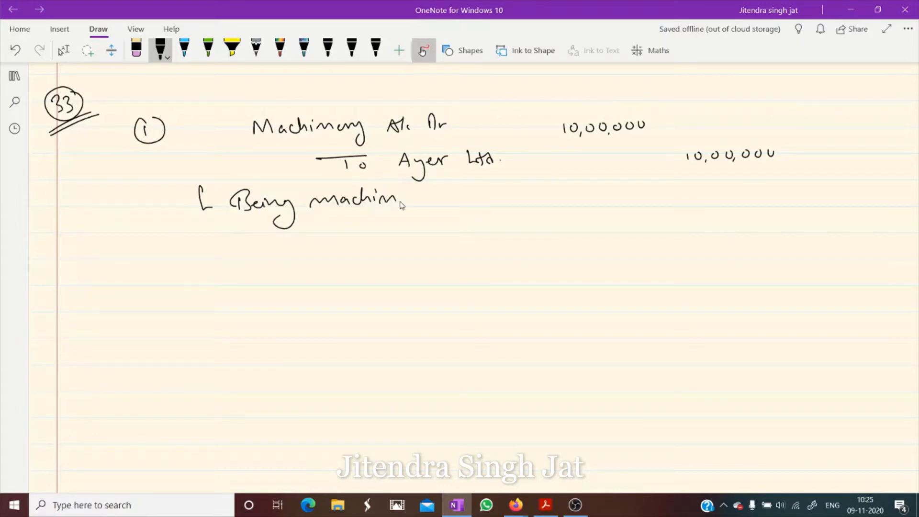
left_click_drag(399, 202, 470, 205)
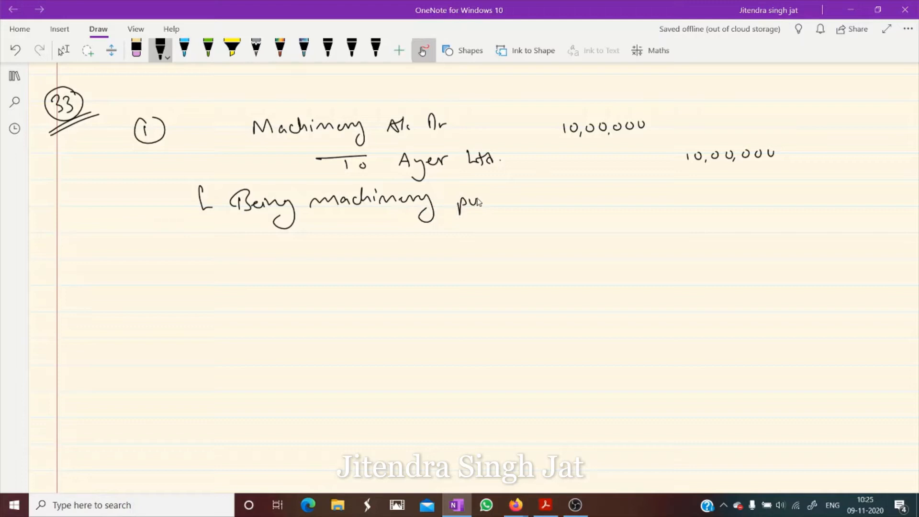
left_click_drag(469, 202, 537, 202)
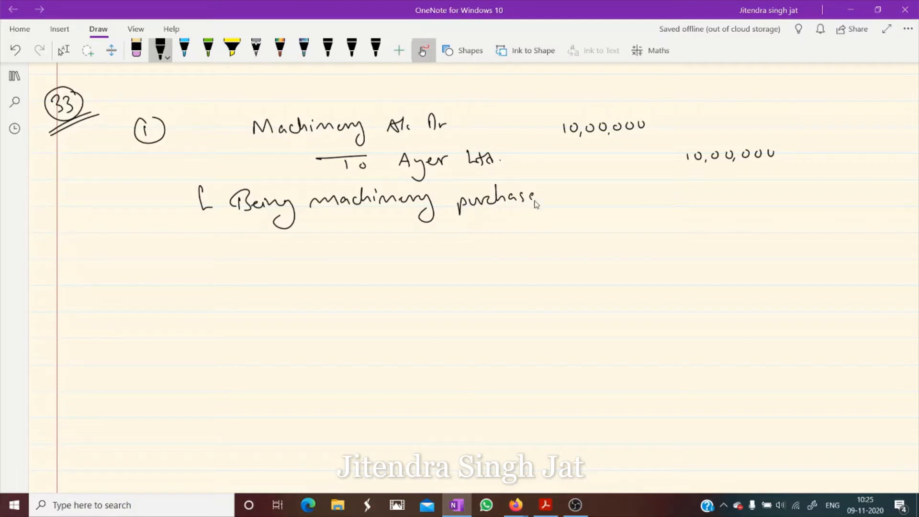
left_click_drag(531, 199, 571, 202)
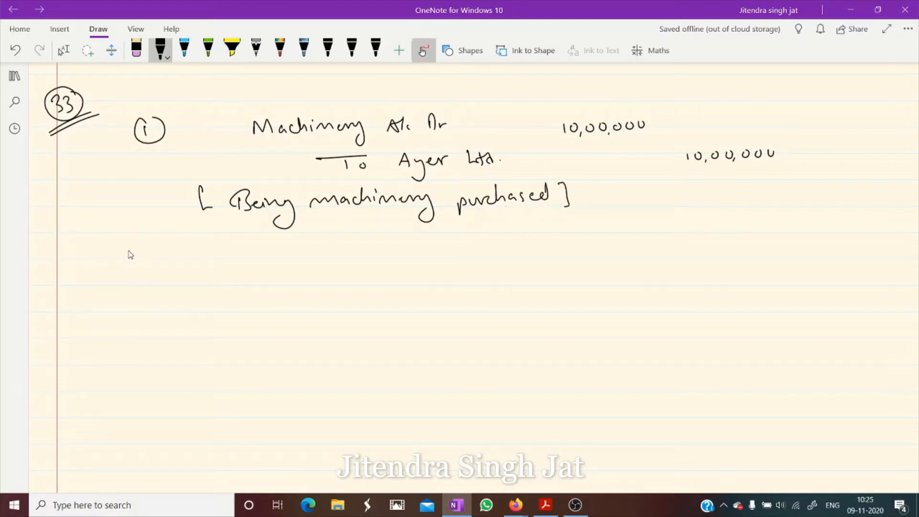
left_click_drag(111, 240, 153, 266)
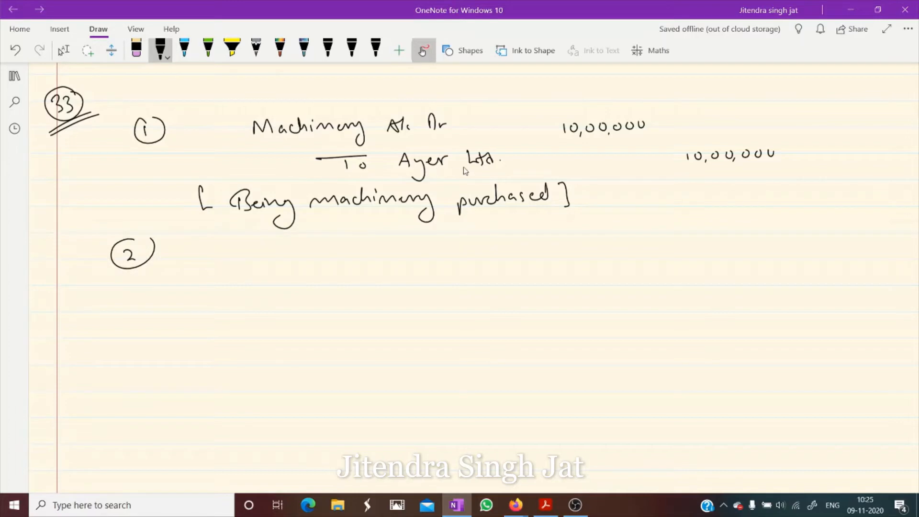
mouse_move(665, 188)
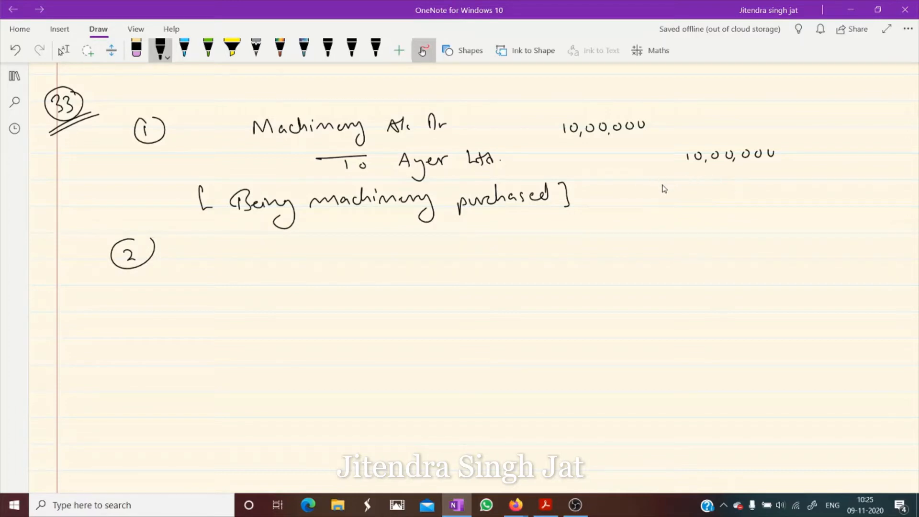
left_click(546, 505)
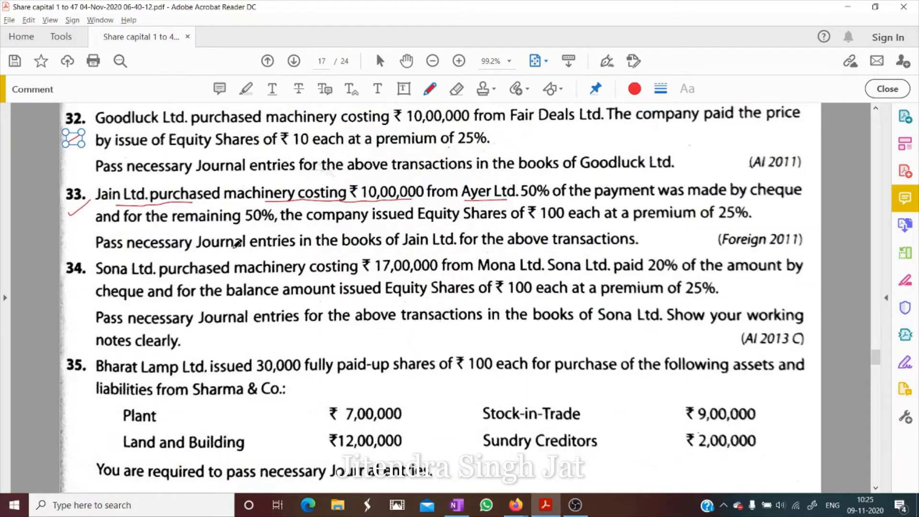
mouse_move(642, 205)
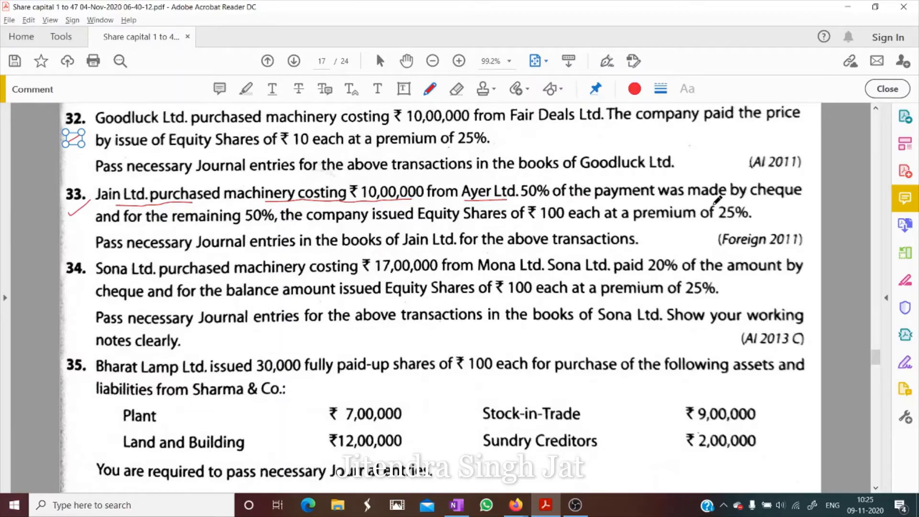
left_click(456, 504)
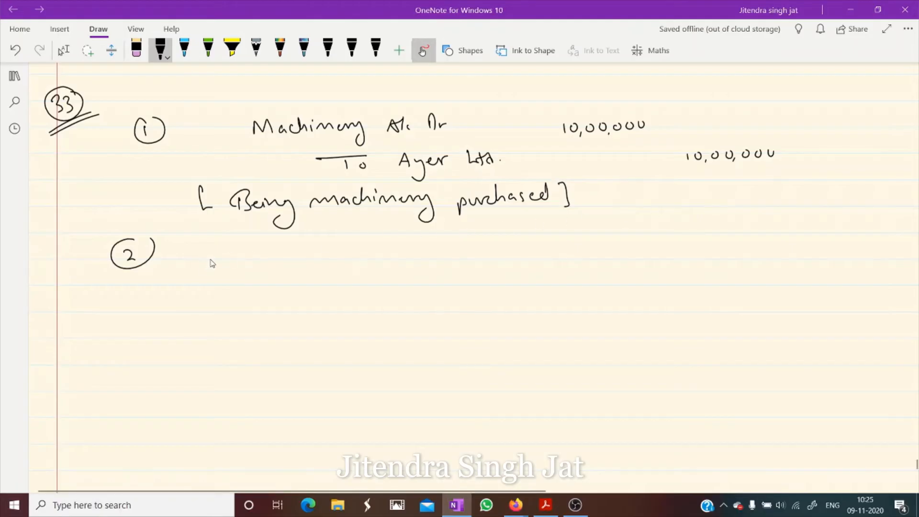
Ink entry 2 as 'Ayer Ltd. Dr / To Bank A/c' with 5,00,000 amounts
left_click_drag(227, 261, 255, 261)
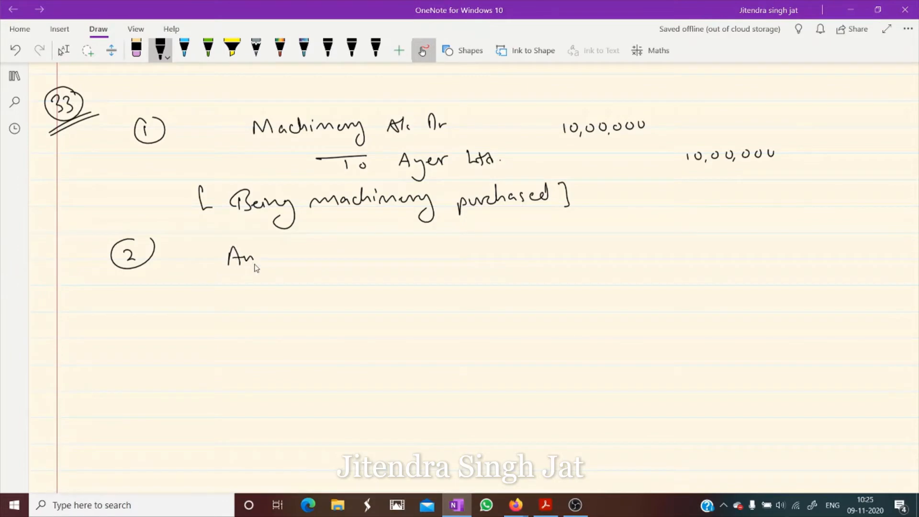
left_click_drag(229, 258, 331, 258)
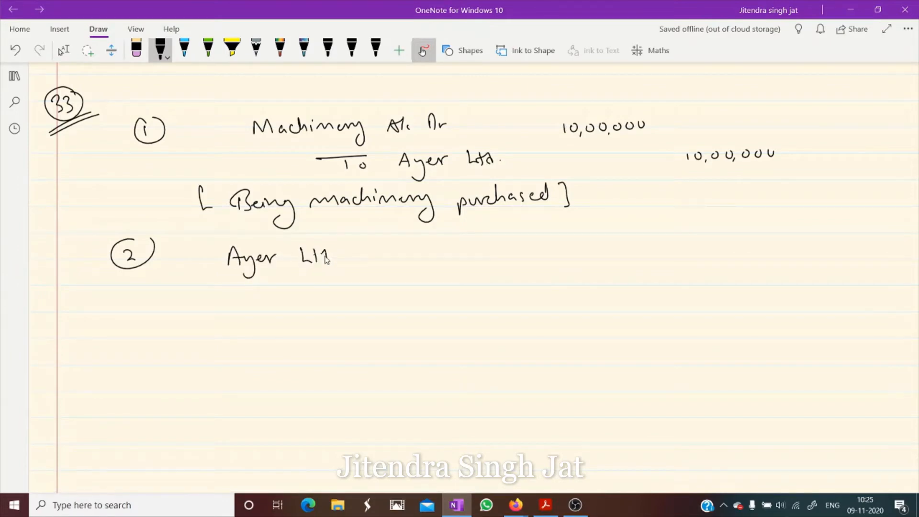
left_click_drag(334, 258, 399, 255)
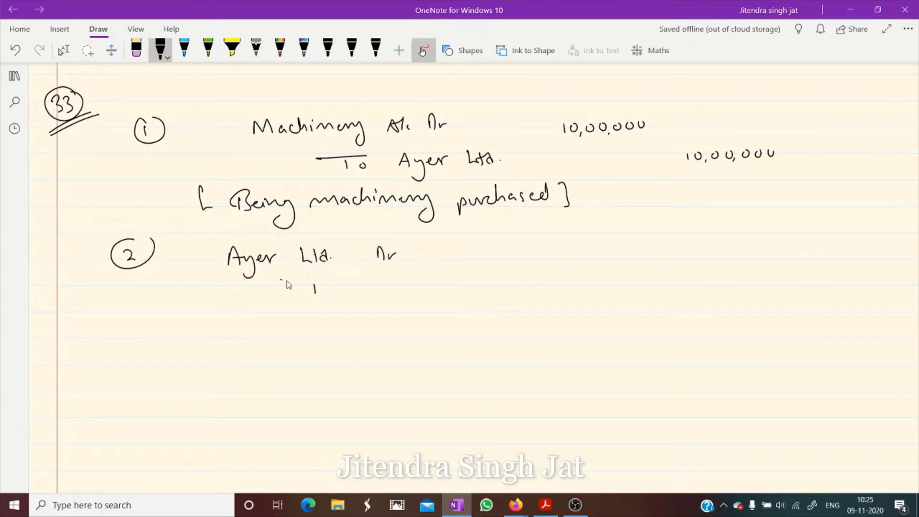
left_click_drag(288, 287, 393, 293)
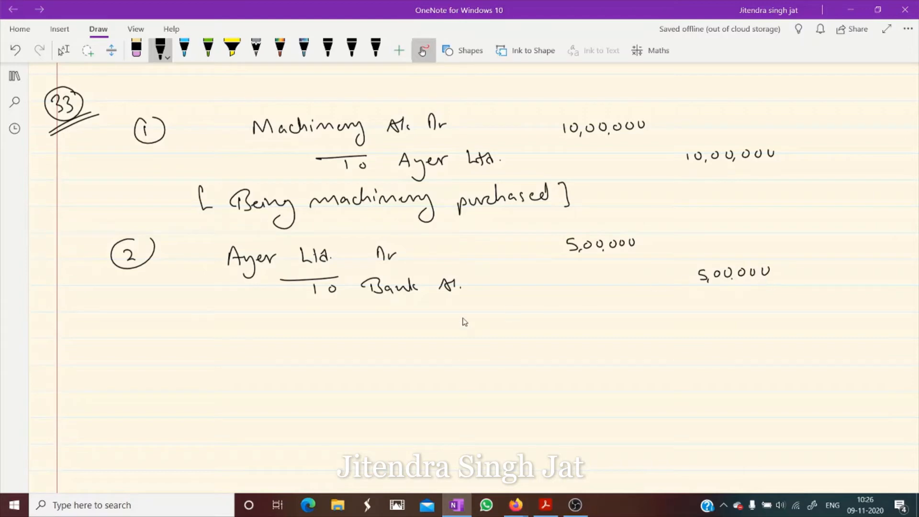
Write the narration about 50% paid to Ayer and number entry 3
left_click_drag(199, 334, 235, 328)
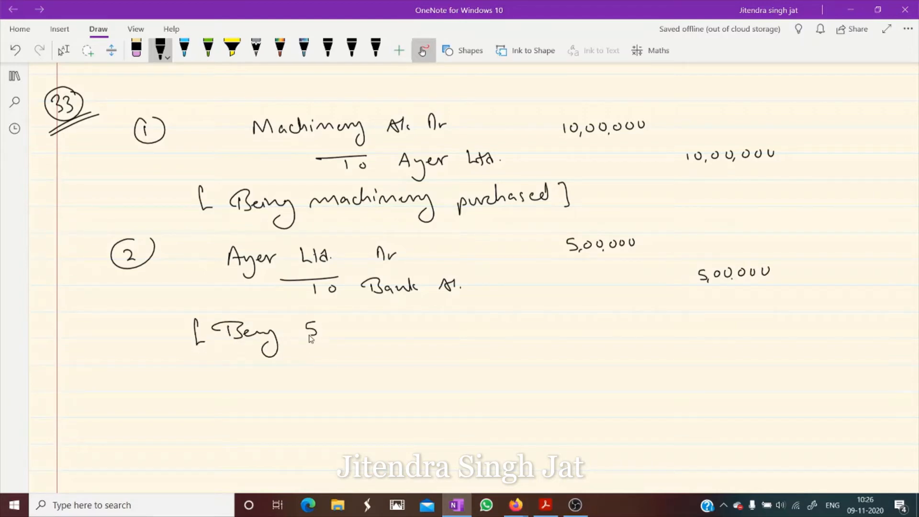
left_click_drag(311, 337, 346, 331)
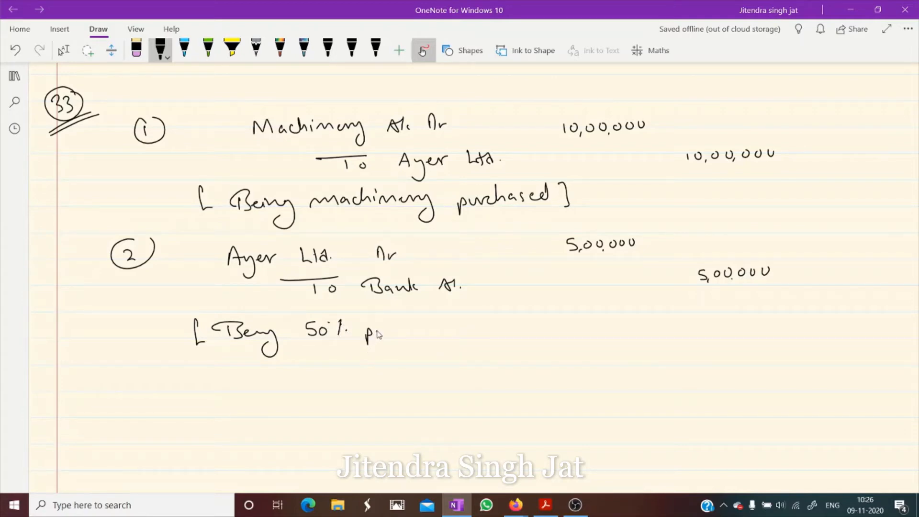
left_click_drag(364, 328, 437, 332)
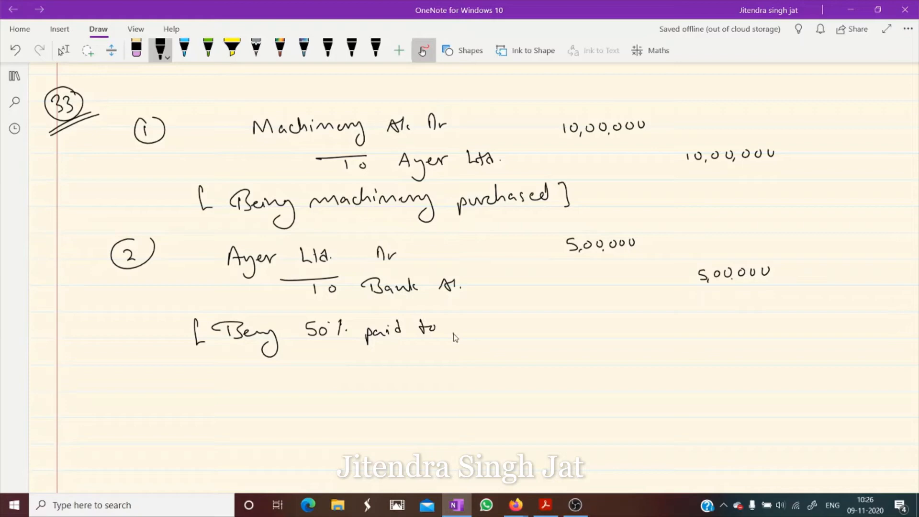
left_click_drag(446, 329, 539, 329)
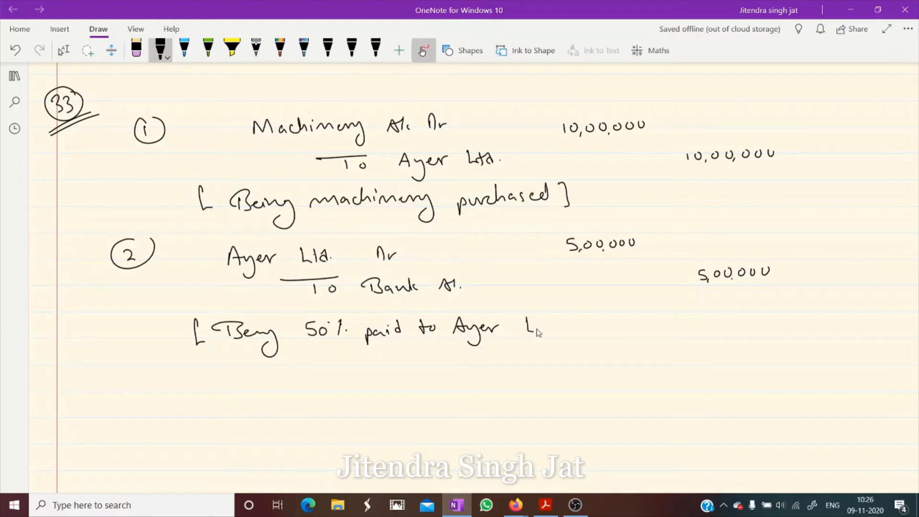
left_click_drag(525, 325, 586, 328)
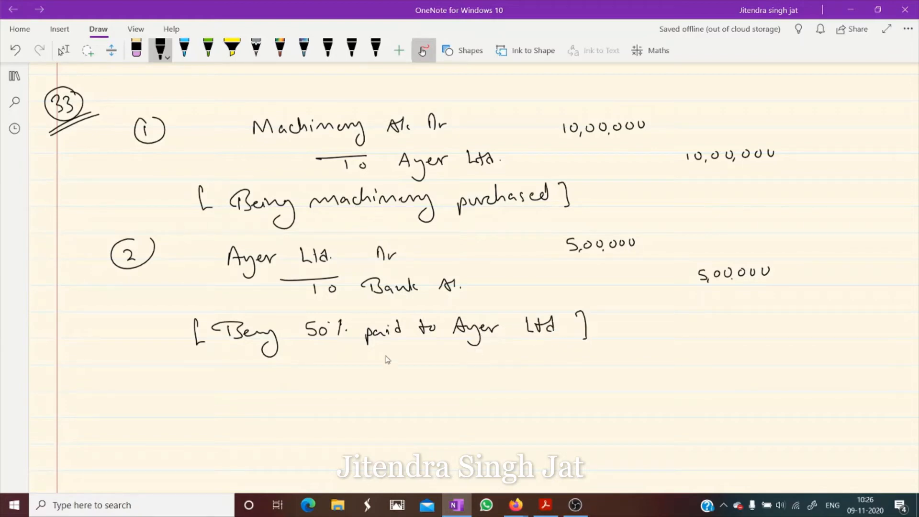
left_click_drag(123, 381, 143, 405)
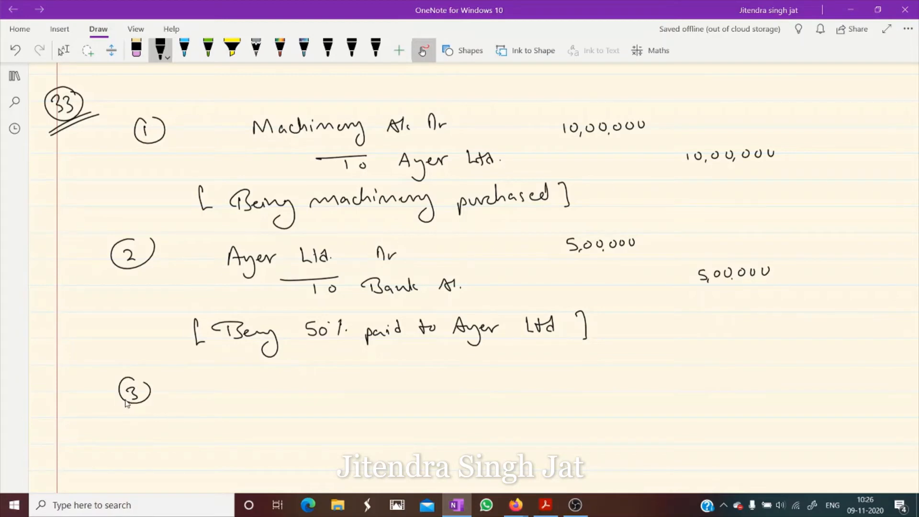
scroll("down", 3)
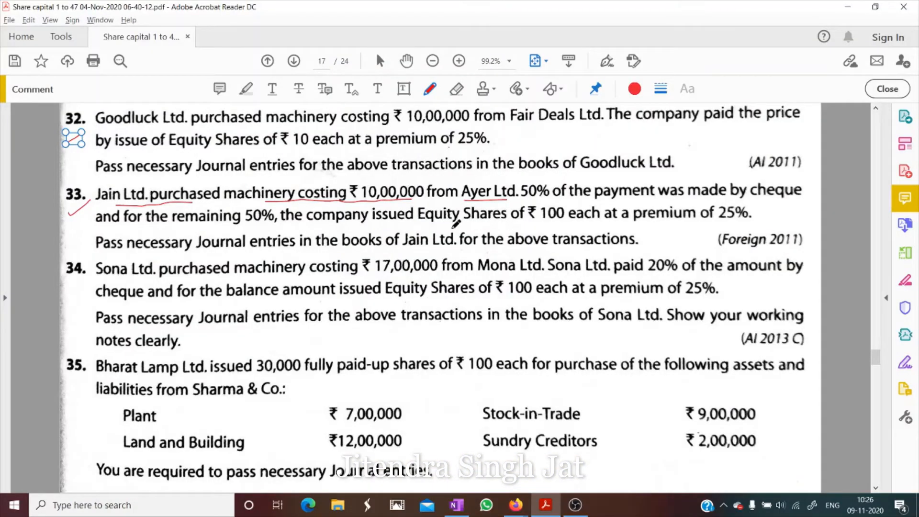
mouse_move(454, 220)
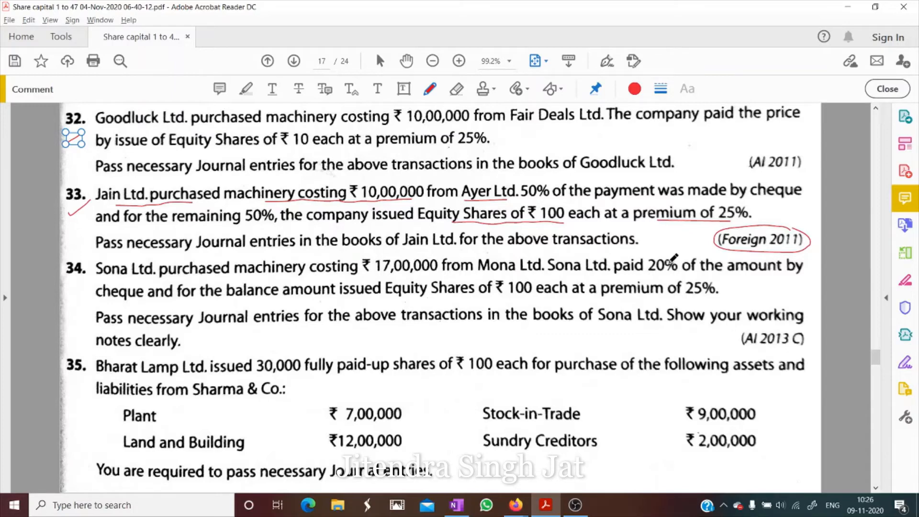
Ink entry 3's lines 'Ayer Ltd. Dr' and 'To Equity Share Cap'
left_click(456, 505)
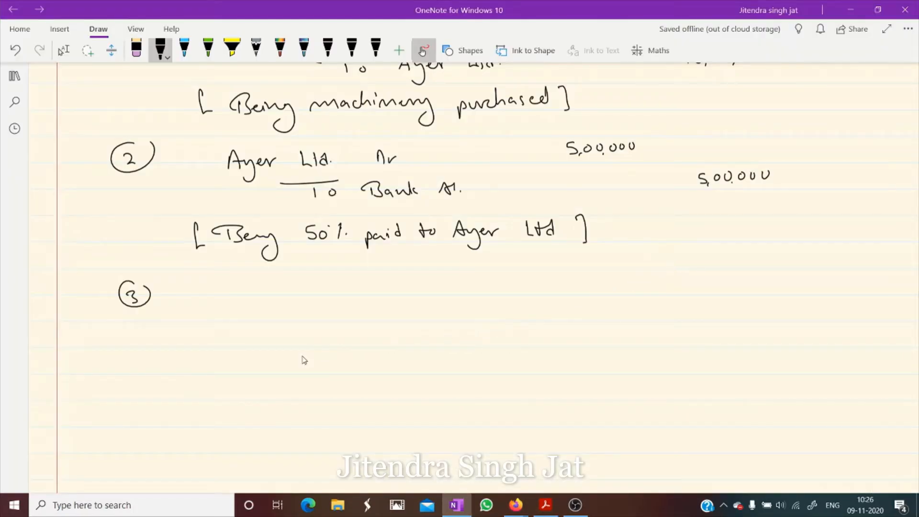
mouse_move(232, 299)
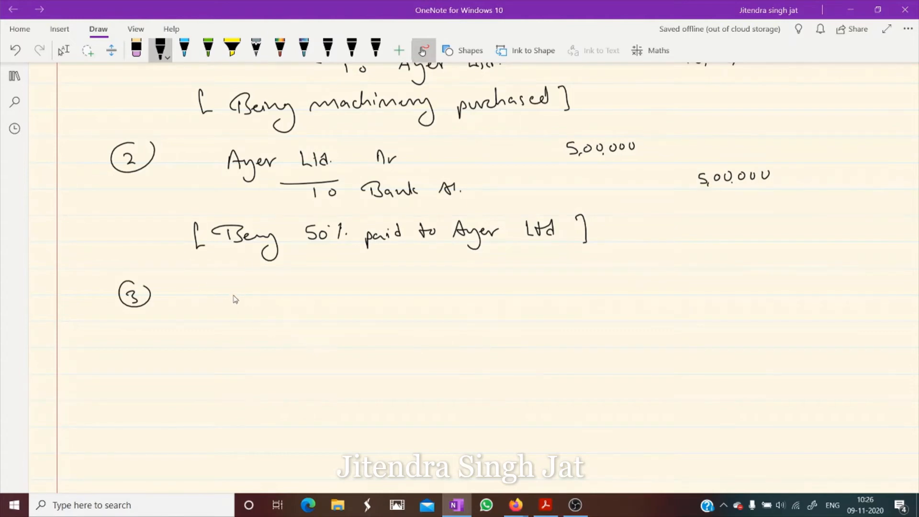
left_click_drag(232, 305, 279, 288)
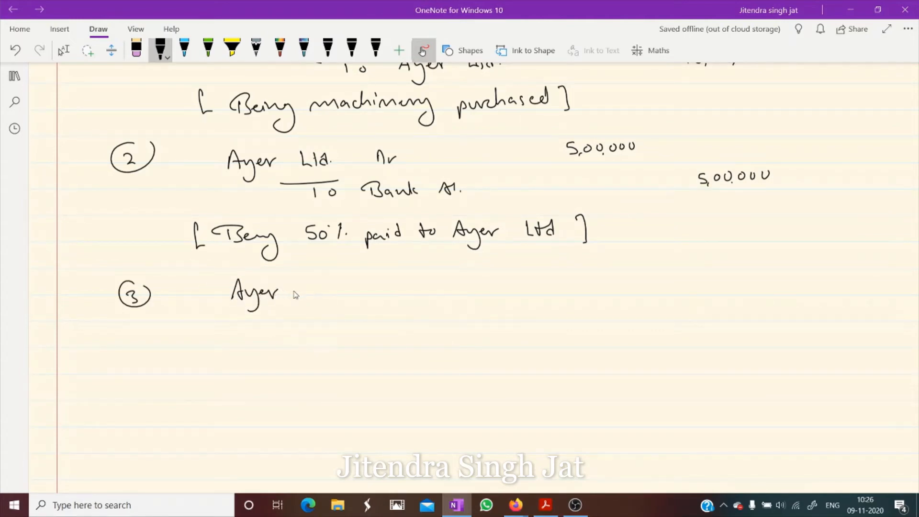
left_click_drag(299, 287, 332, 295)
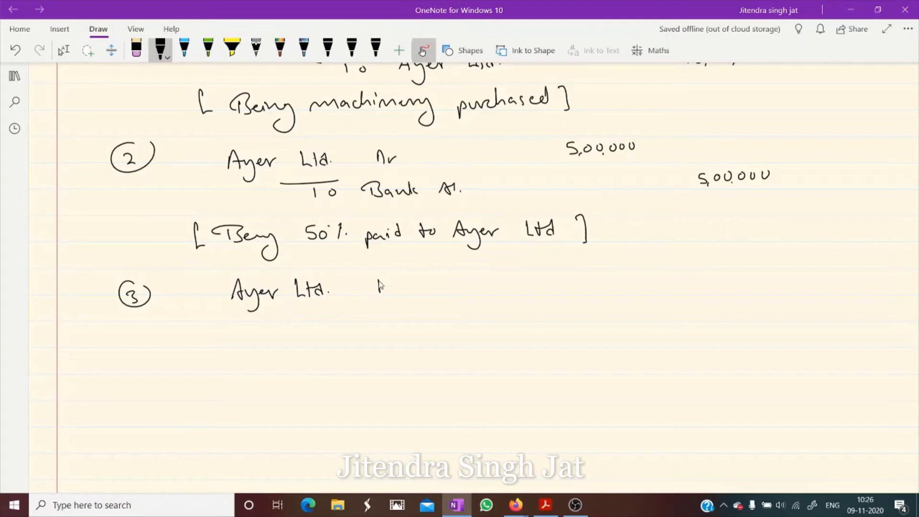
left_click_drag(376, 287, 329, 329)
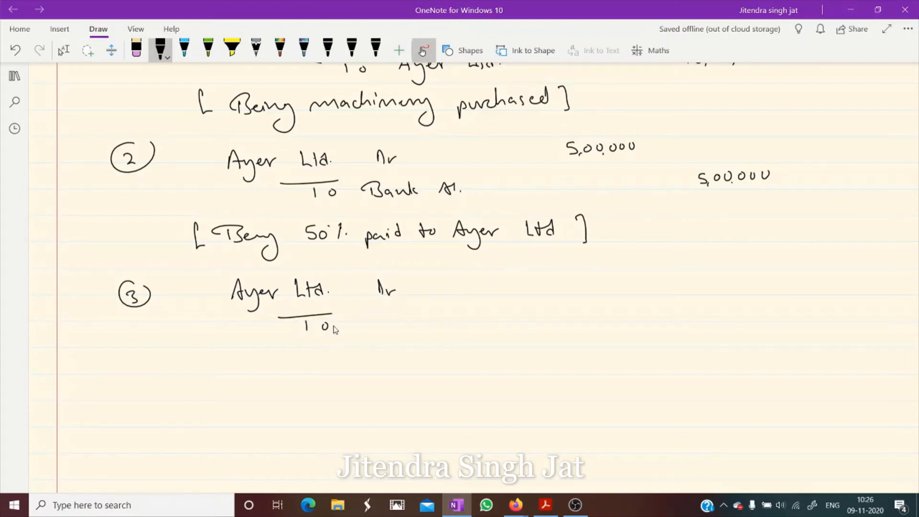
left_click_drag(363, 325, 410, 326)
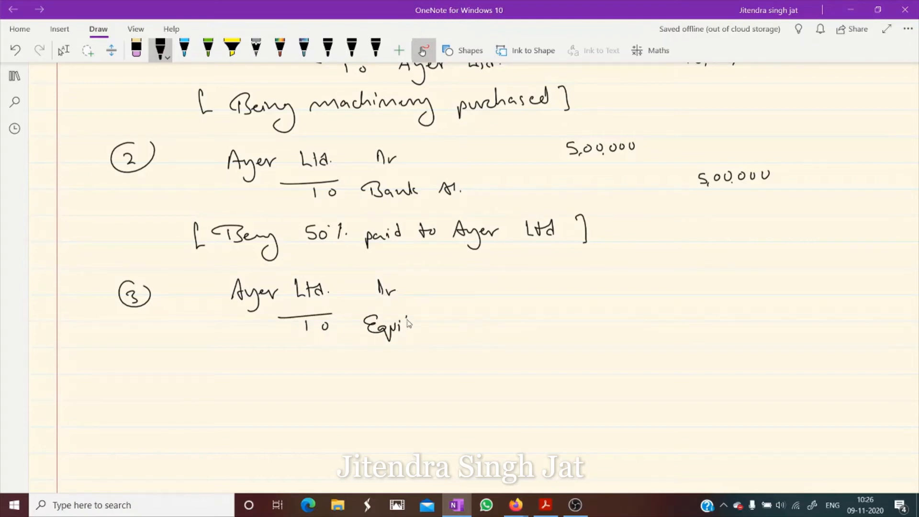
left_click_drag(404, 326, 487, 325)
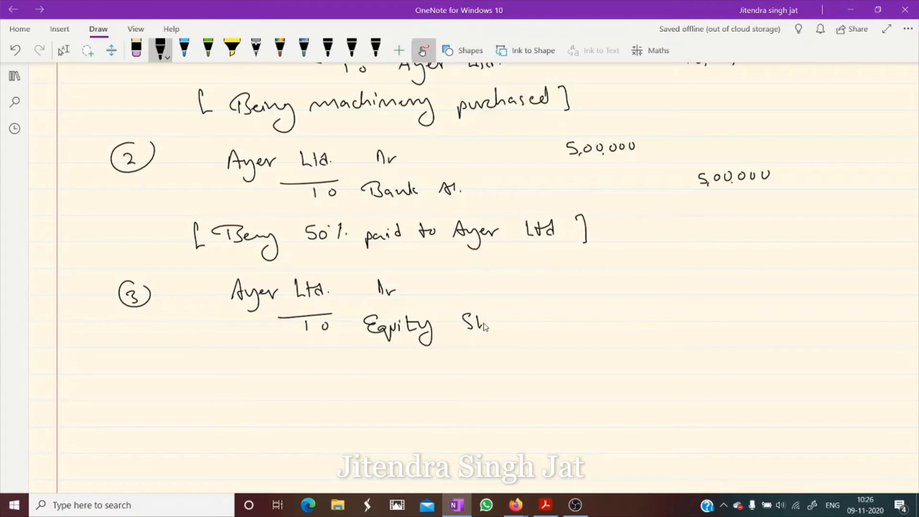
left_click_drag(463, 322, 575, 325)
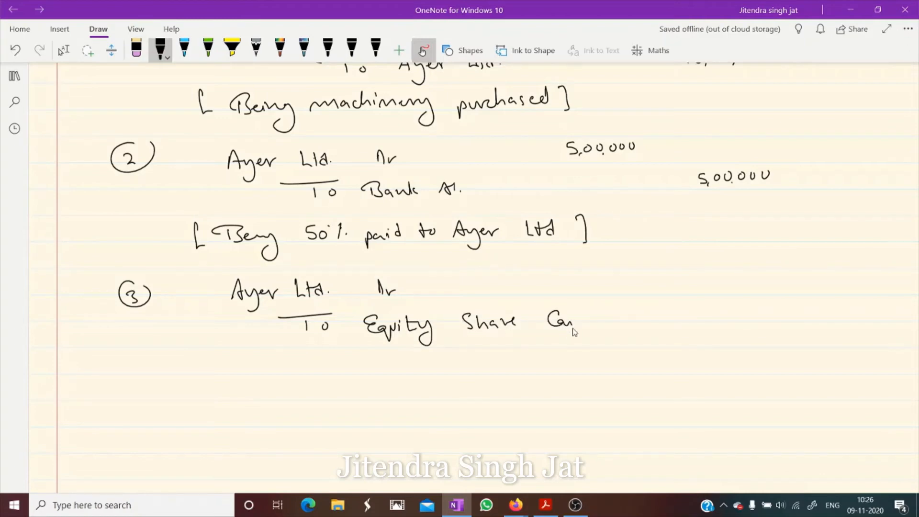
Add the credit line 'To Sec. Prem. Res' and the 5,00,000 debit amount
left_click_drag(305, 352, 337, 361)
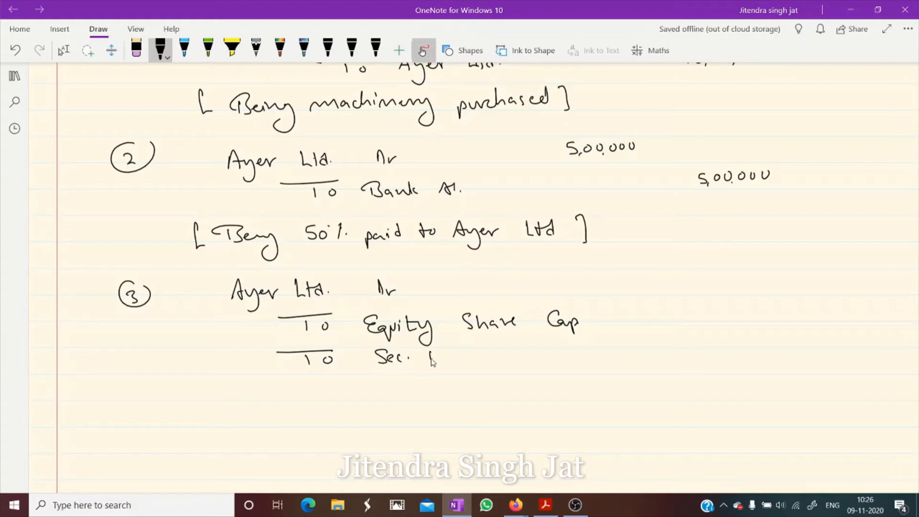
left_click_drag(428, 352, 504, 352)
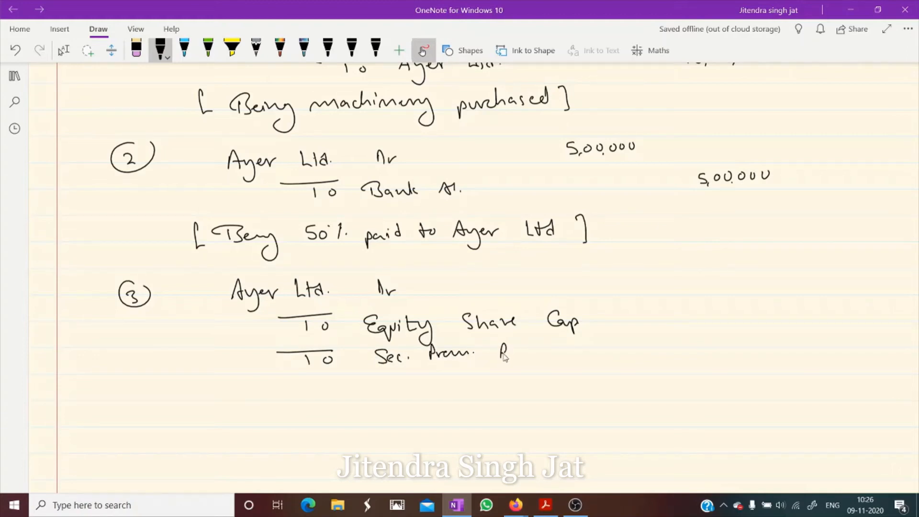
left_click_drag(502, 349, 531, 355)
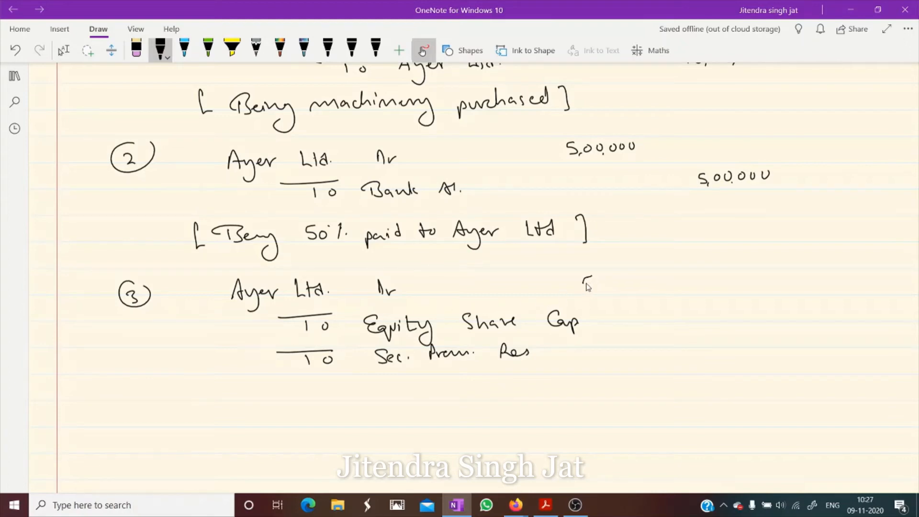
left_click_drag(583, 285, 645, 285)
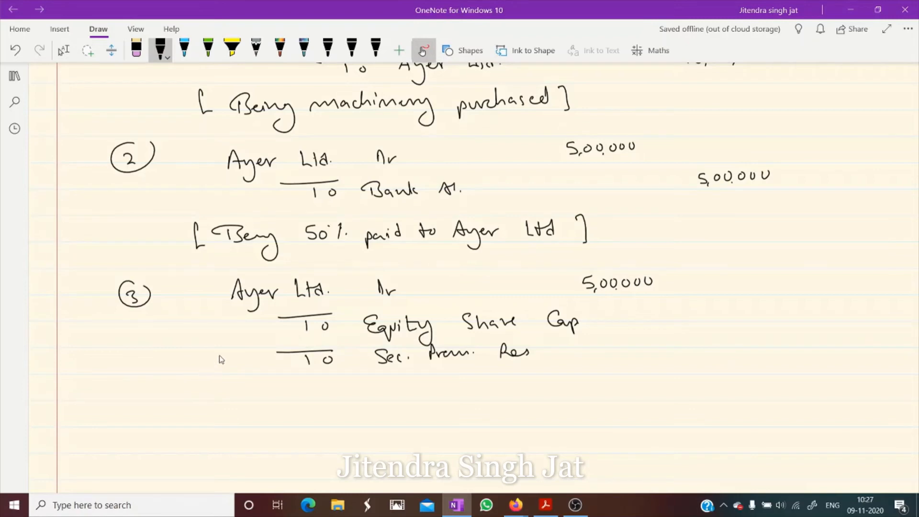
Note workings of 125 and 100 per share, 4,000 shares split, and the 1,00,000 premium credit
left_click_drag(238, 329, 264, 328)
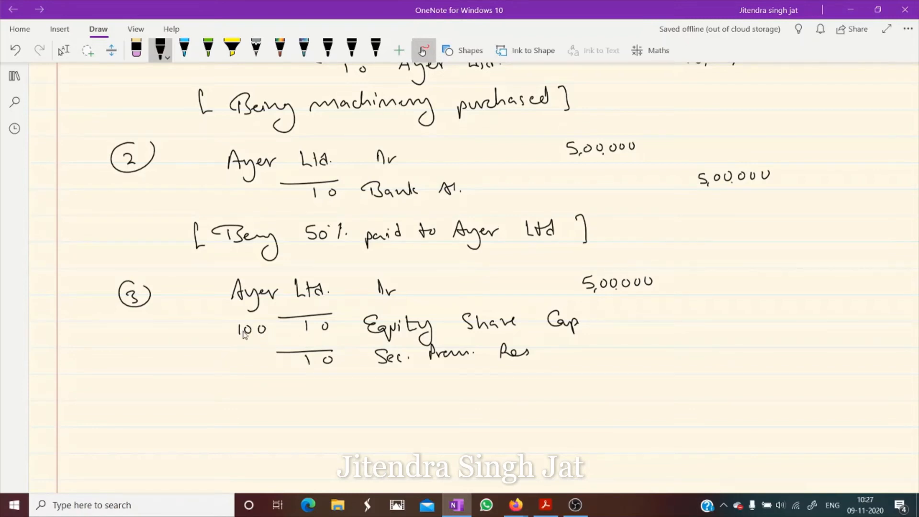
mouse_move(214, 366)
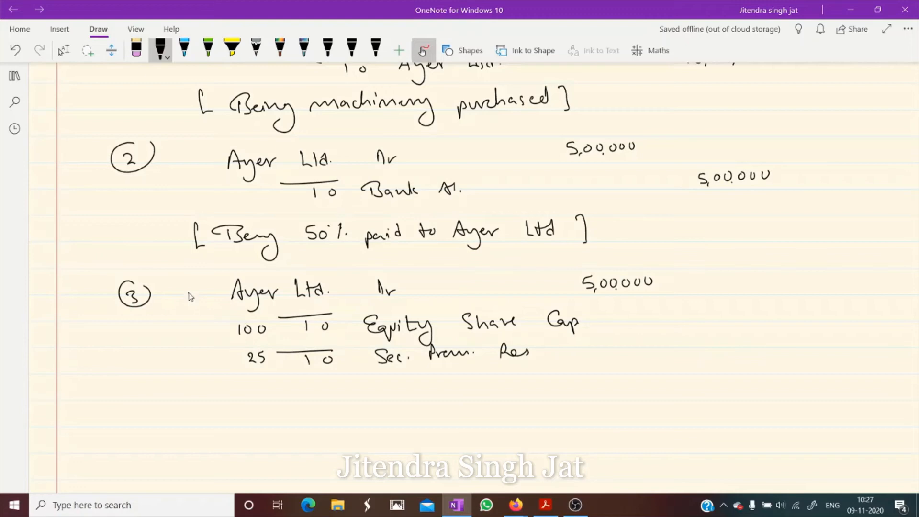
left_click_drag(186, 294, 220, 293)
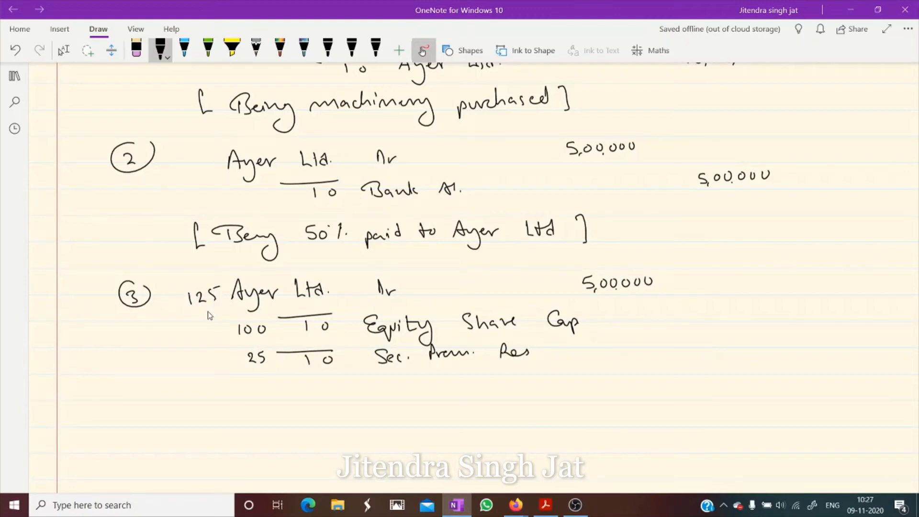
mouse_move(336, 273)
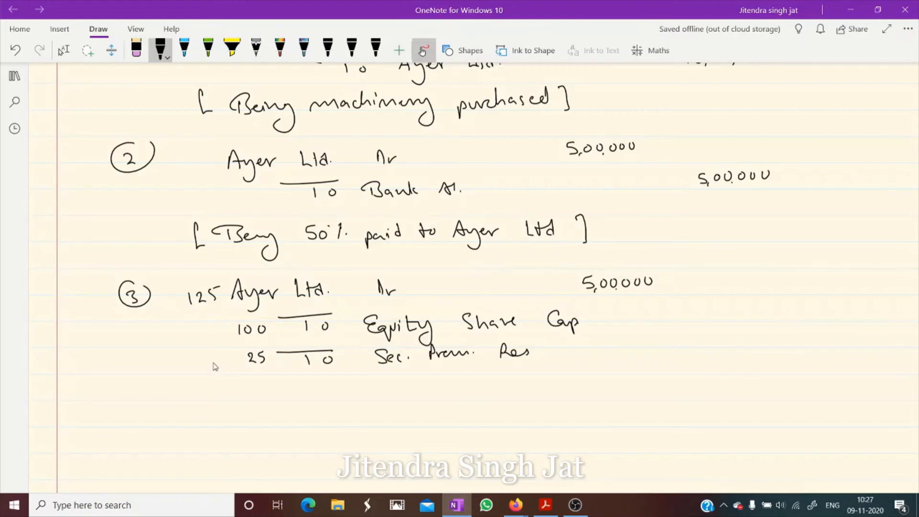
left_click_drag(149, 350, 188, 349)
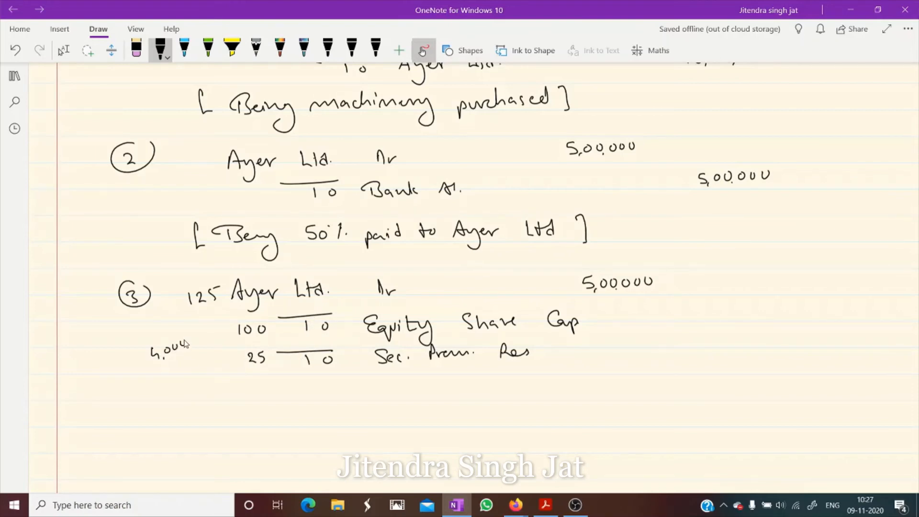
left_click_drag(193, 343, 232, 329)
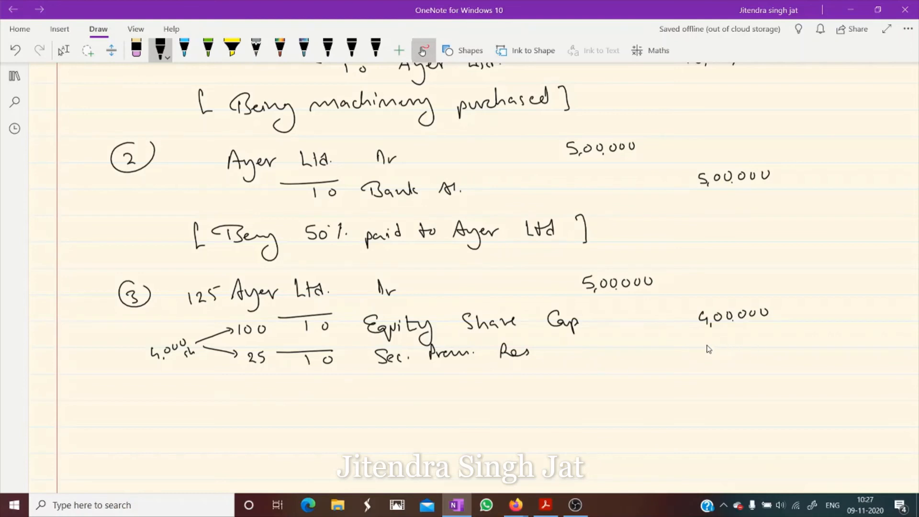
left_click_drag(704, 345, 756, 345)
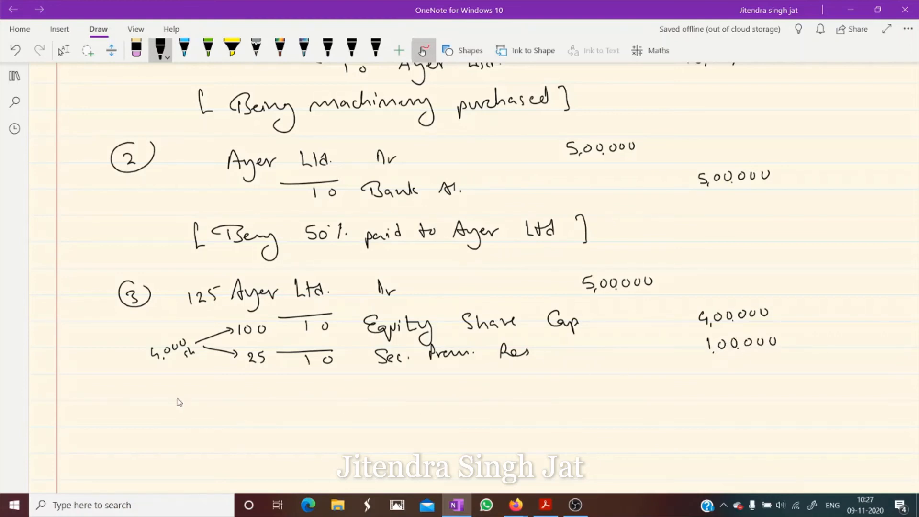
left_click_drag(176, 387, 170, 410)
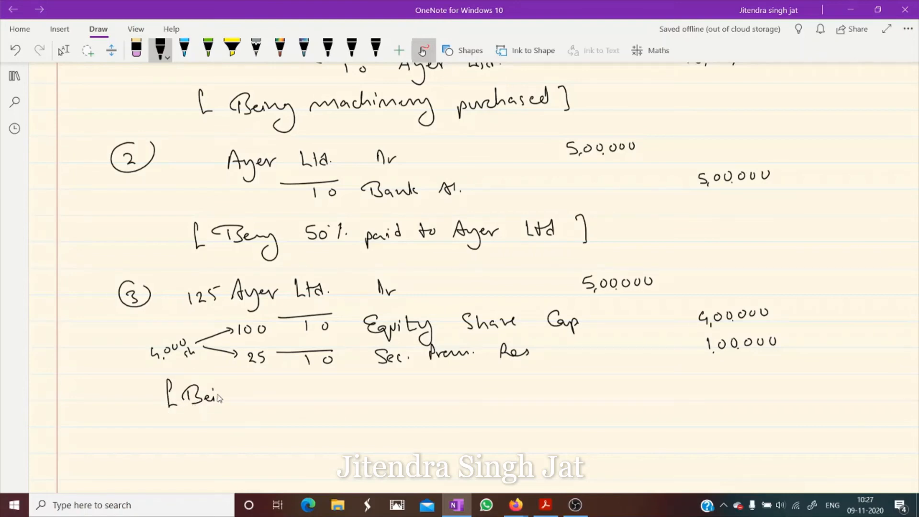
Begin entry 3's narration with '[Being 4,000 Eq Sh issued of'
left_click_drag(223, 396, 264, 399)
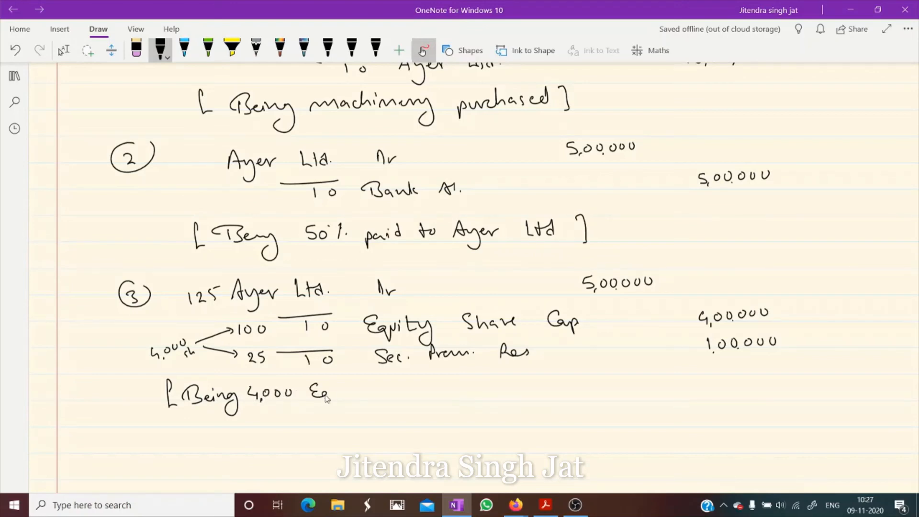
left_click_drag(320, 390, 357, 399)
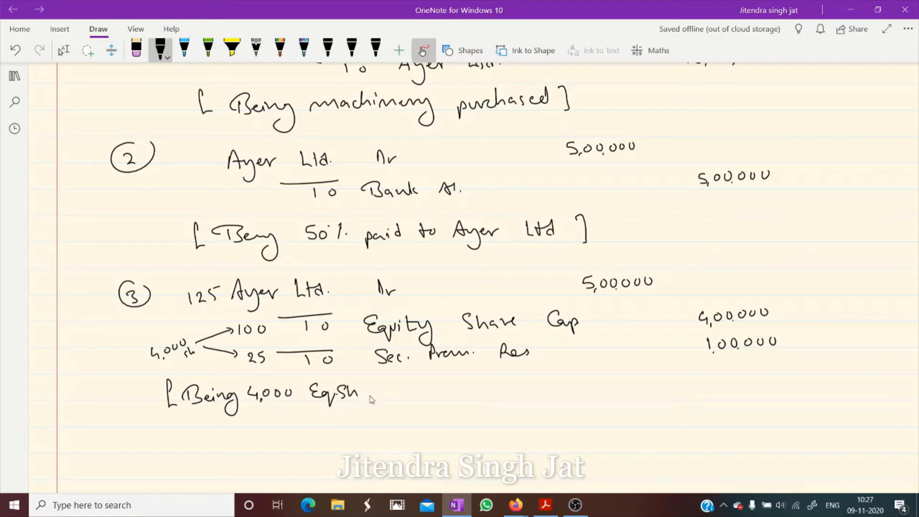
left_click_drag(364, 393, 416, 396)
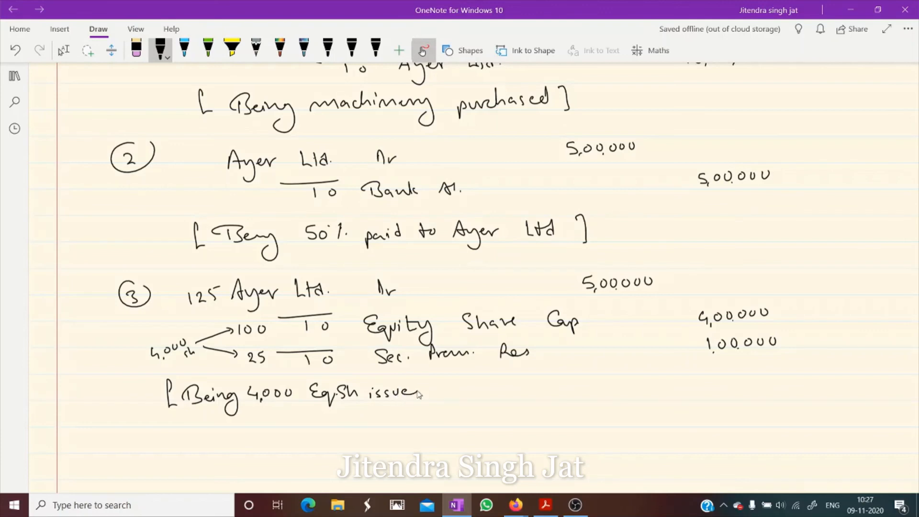
left_click_drag(410, 389, 420, 399)
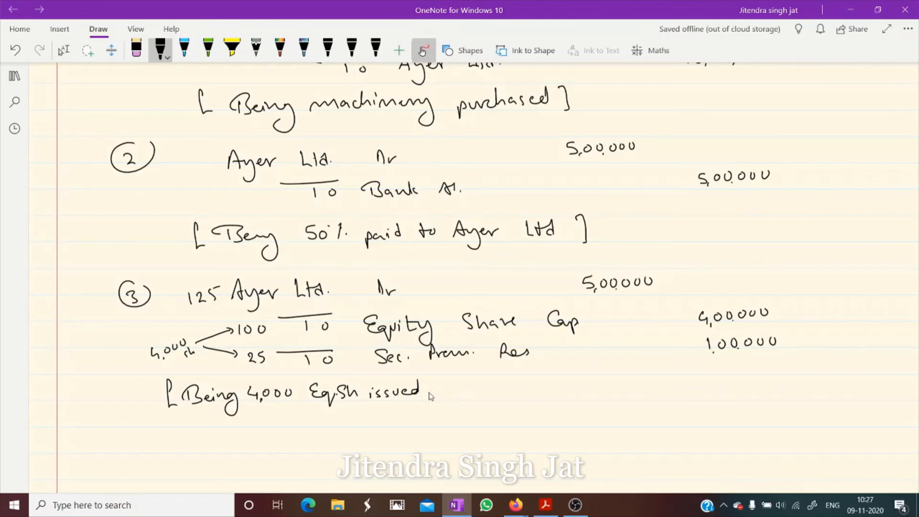
left_click_drag(431, 393, 452, 401)
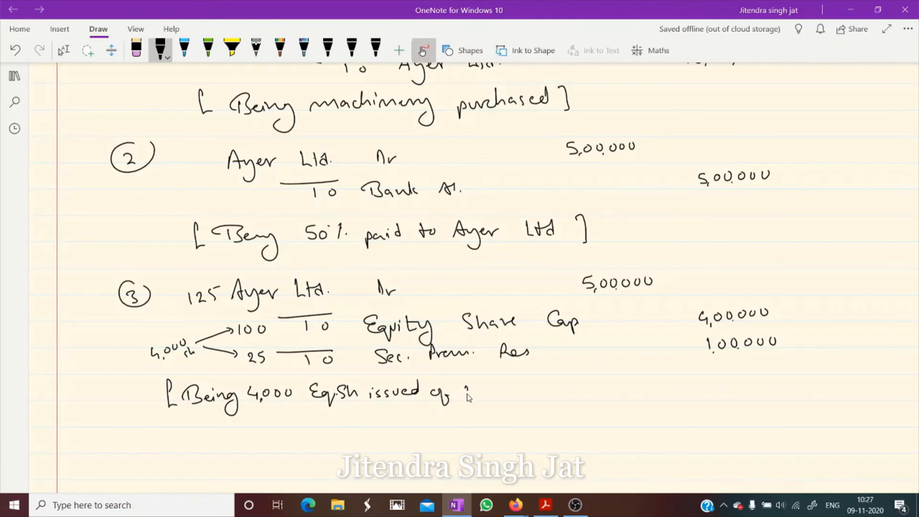
Finish the narration with '₹100 @ premium of ₹25]' and redraw the messy @ sign
left_click_drag(463, 399, 469, 387)
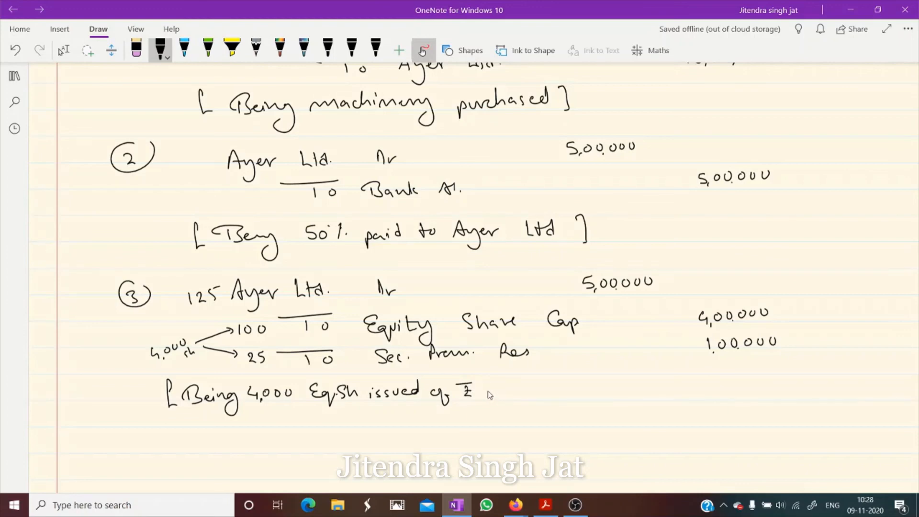
left_click_drag(483, 393, 539, 392)
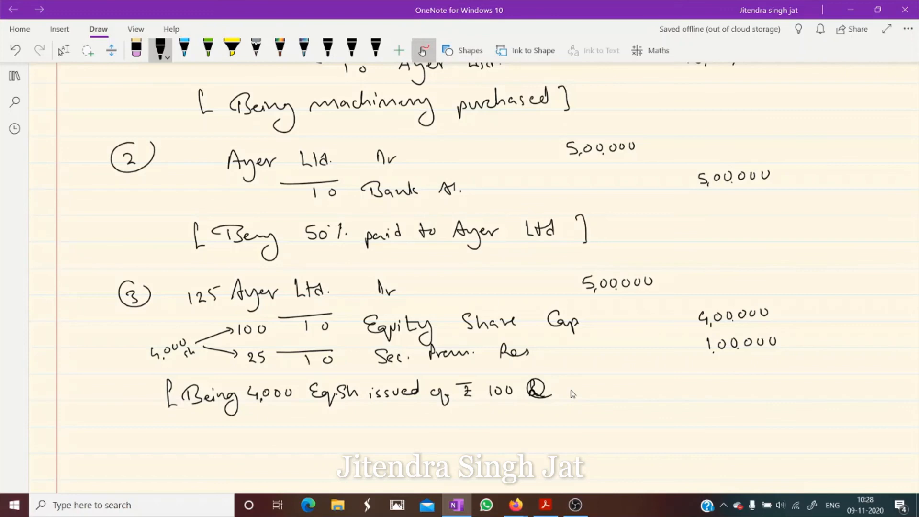
left_click_drag(554, 393, 592, 396)
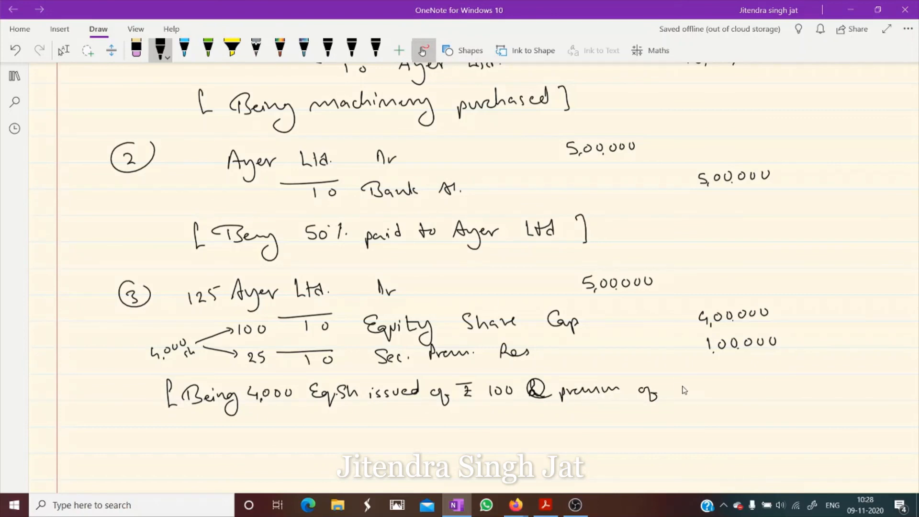
left_click_drag(674, 387, 733, 390)
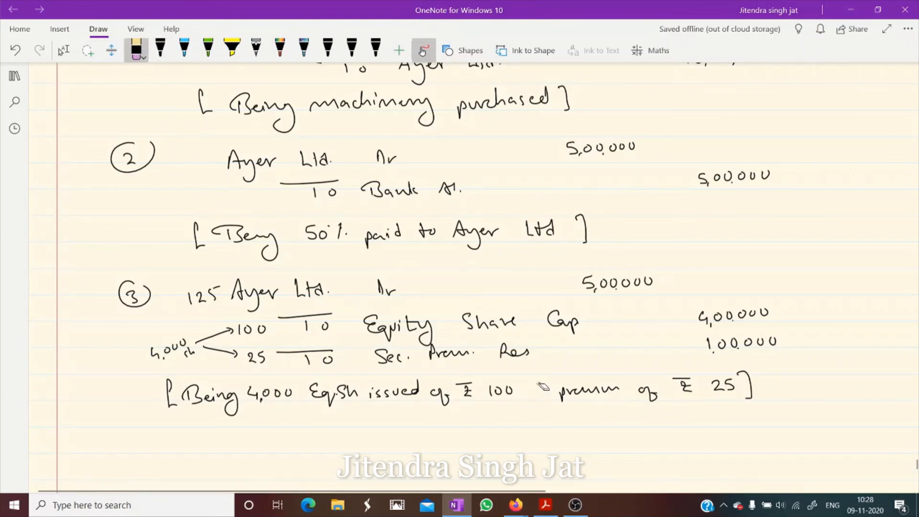
left_click(159, 50)
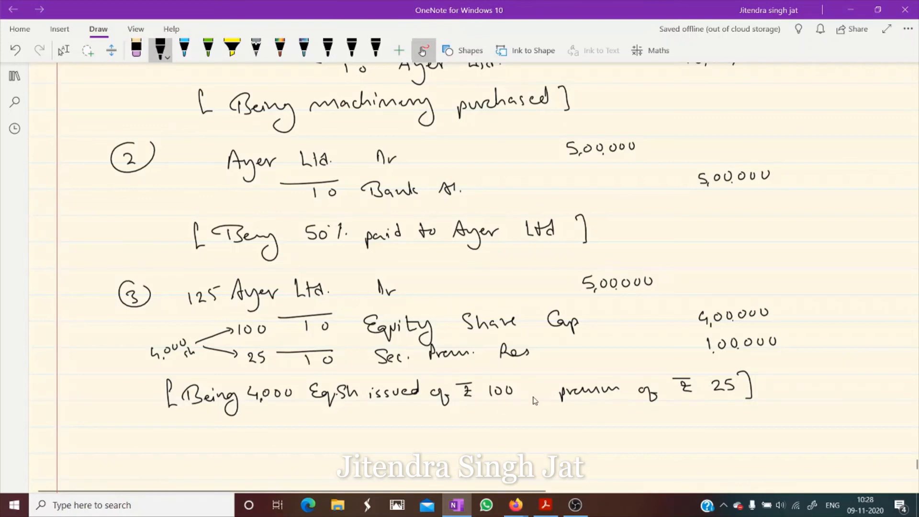
left_click_drag(531, 399, 536, 389)
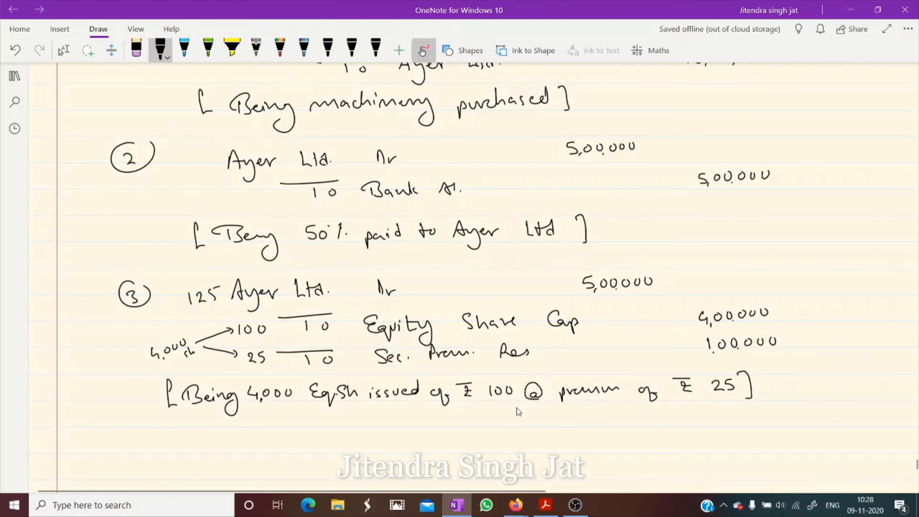